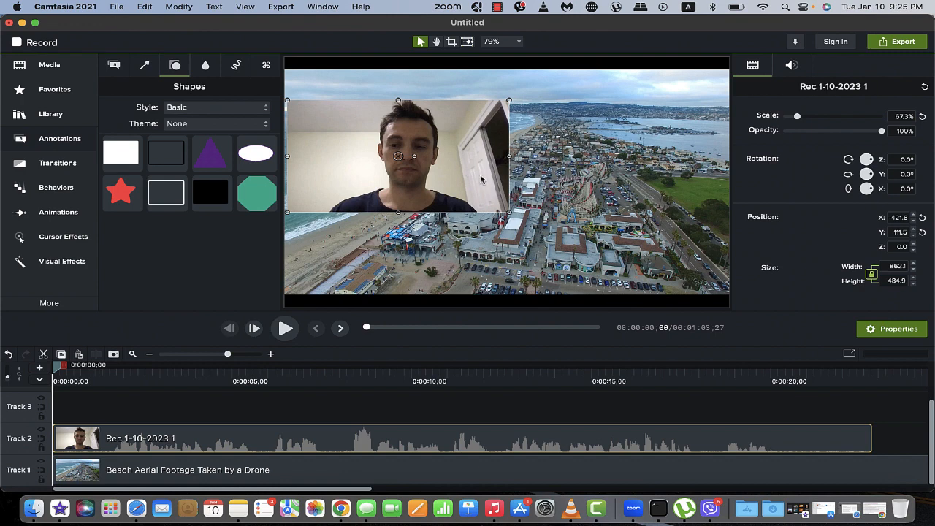
mouse_move(508, 214)
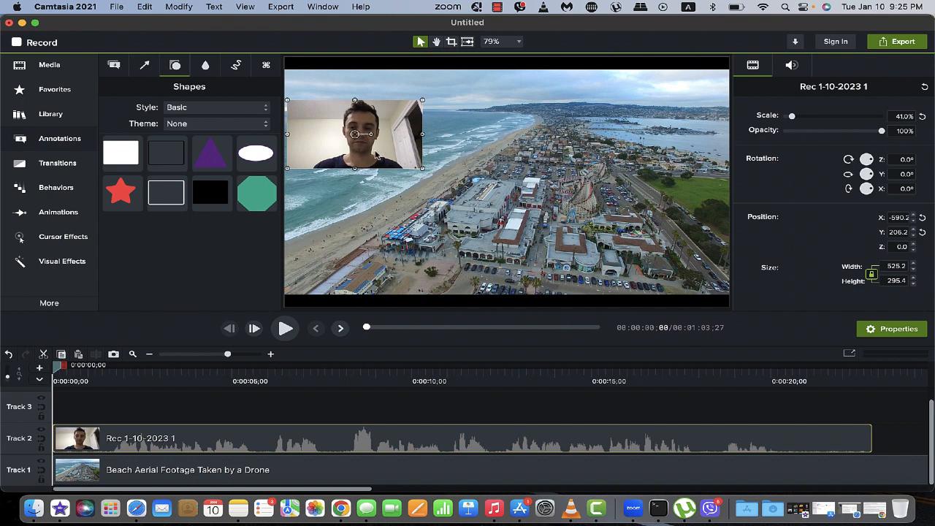
Park the 41%-scaled webcam clip in the upper-left corner over the beach footage.
left_click_drag(354, 134, 400, 169)
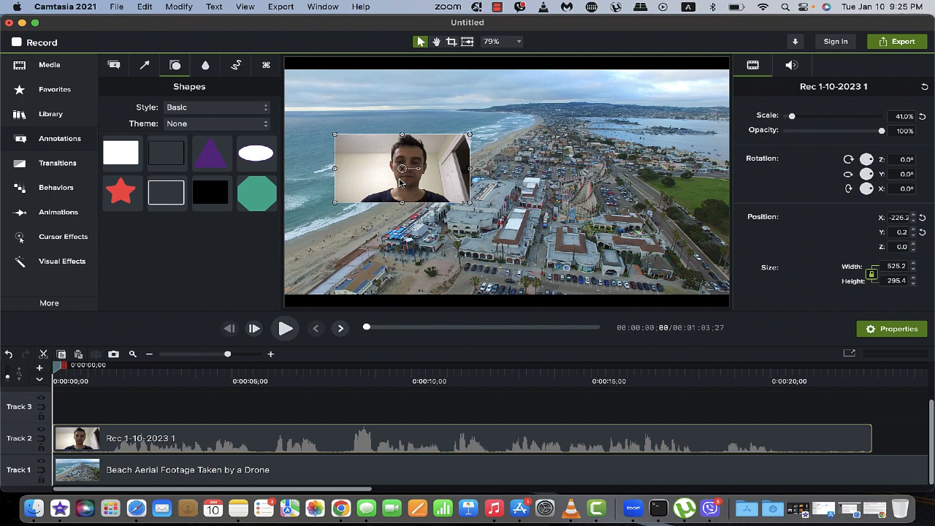
left_click_drag(402, 168, 380, 160)
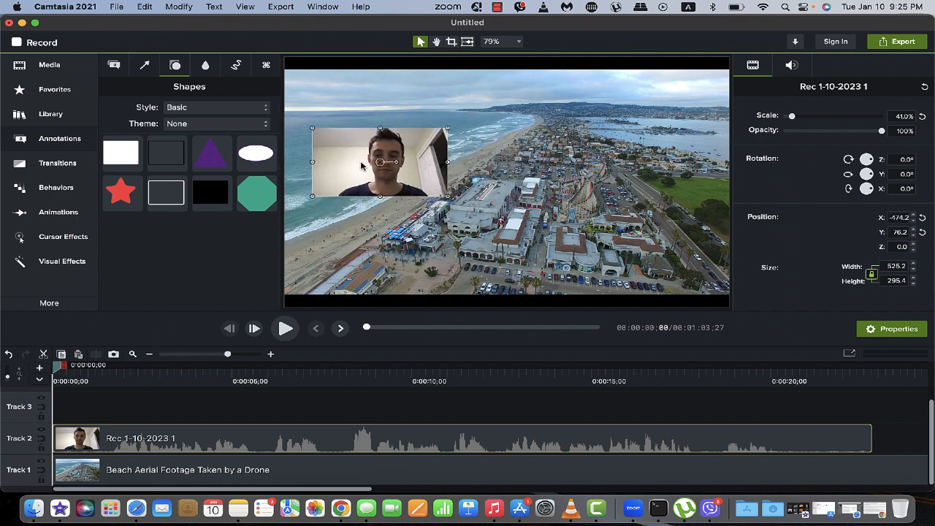
left_click_drag(380, 160, 352, 160)
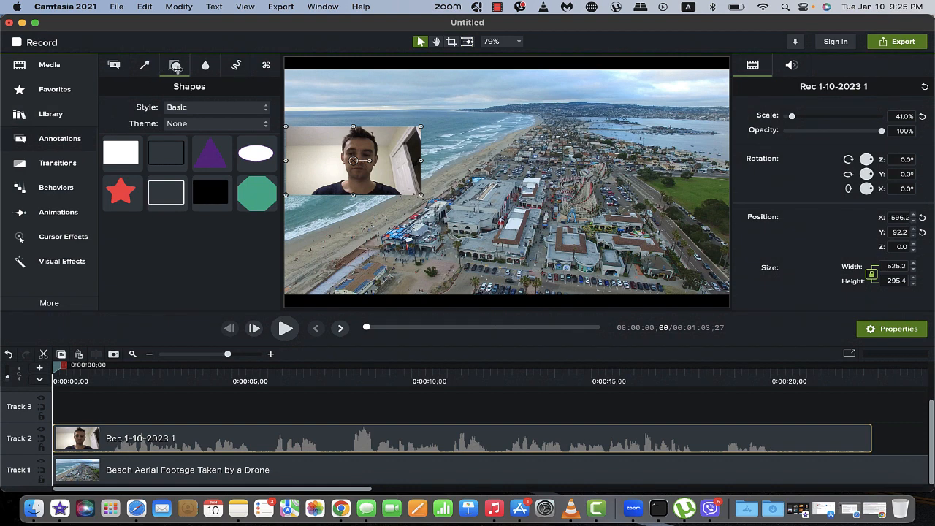
mouse_move(176, 65)
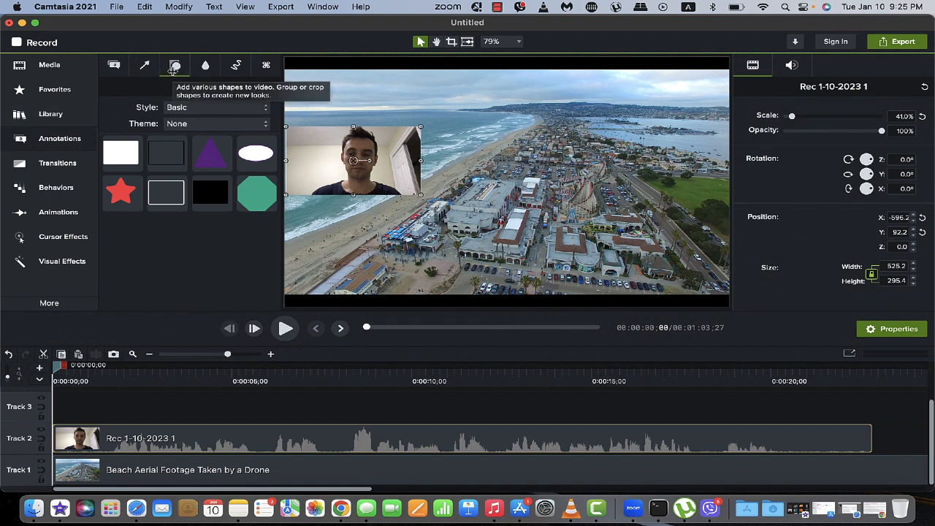
Show shapes from All styles and bring the yellow ellipse into view.
left_click(214, 107)
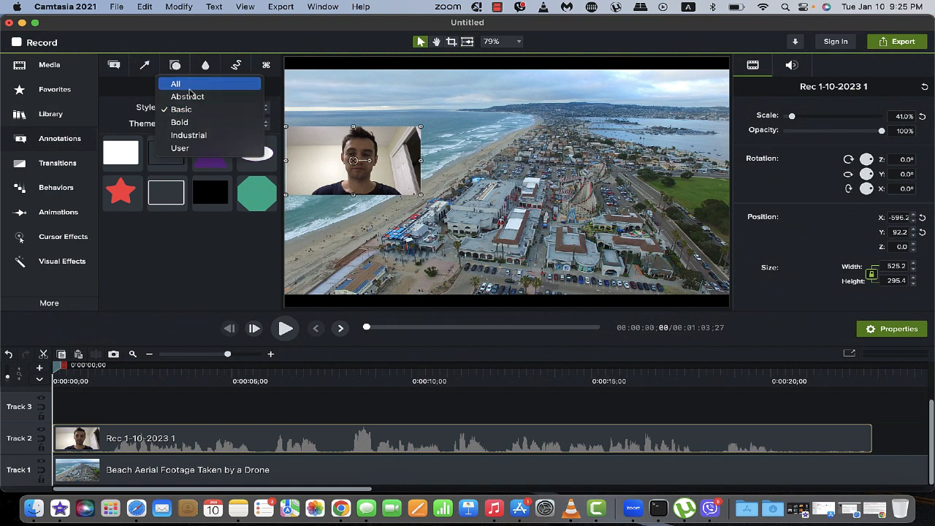
left_click(175, 83)
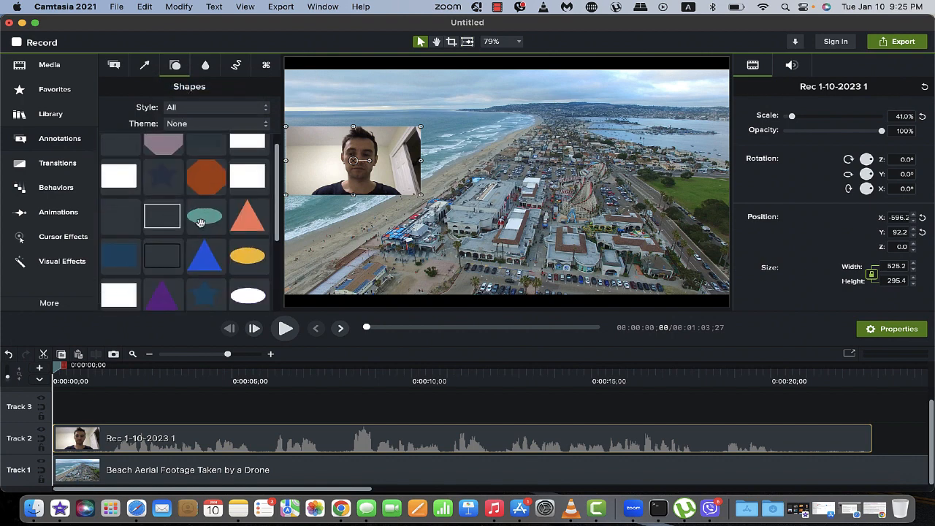
scroll("down", 3)
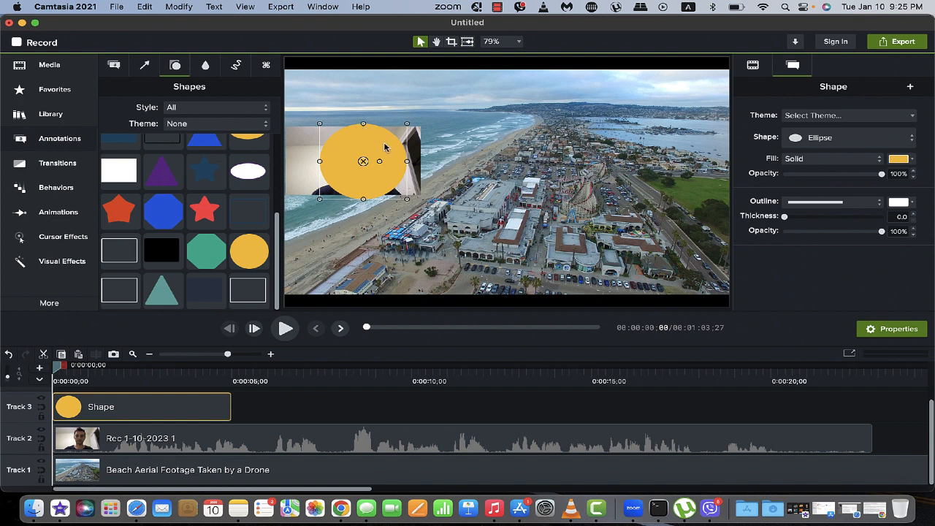
Reshape the ellipse into a circle over the presenter's face and change its fill to black.
left_click_drag(385, 147, 372, 162)
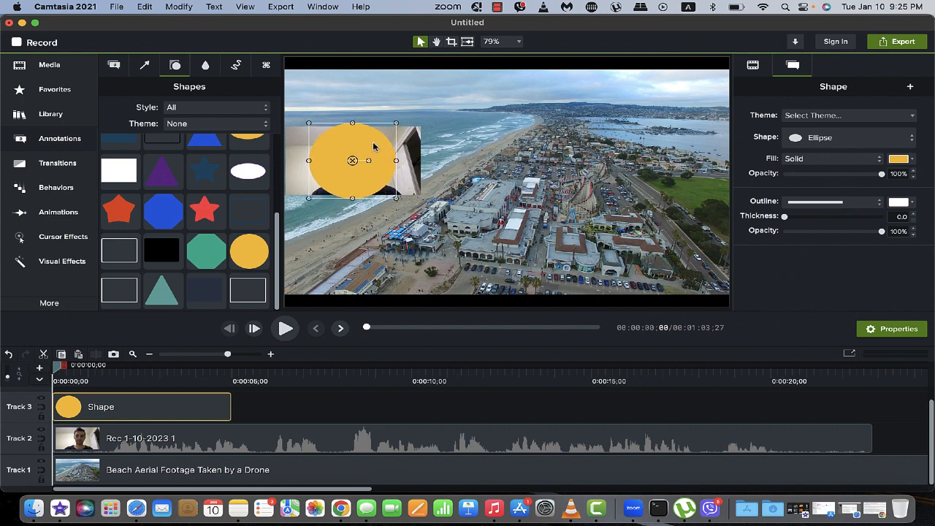
left_click_drag(353, 192, 353, 196)
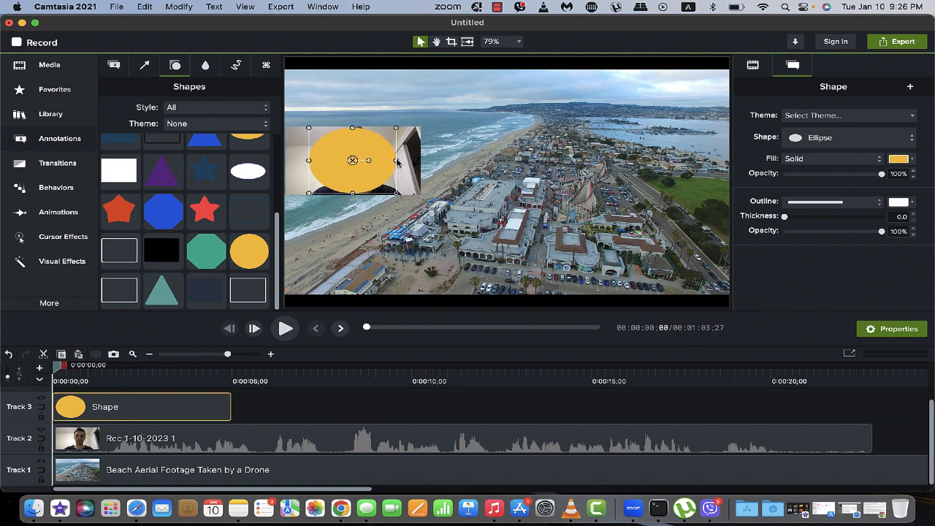
left_click_drag(420, 160, 387, 160)
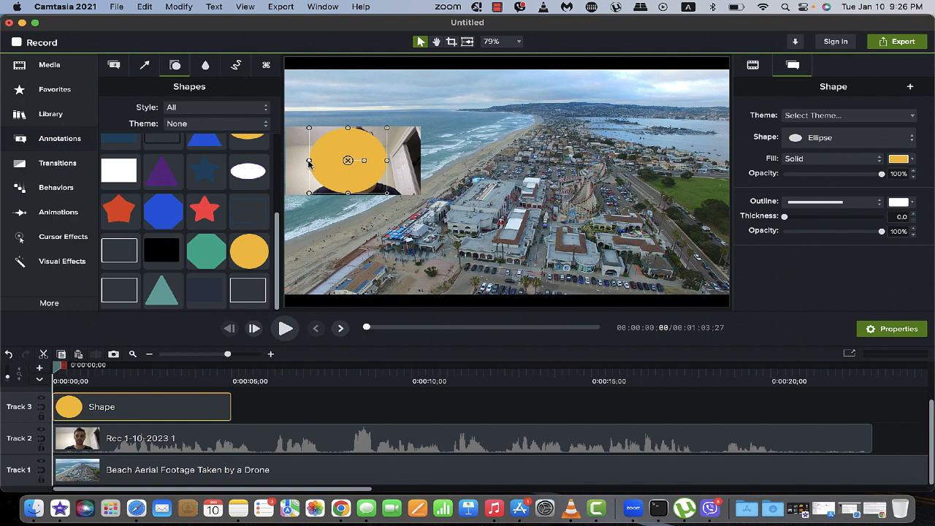
left_click_drag(348, 160, 357, 160)
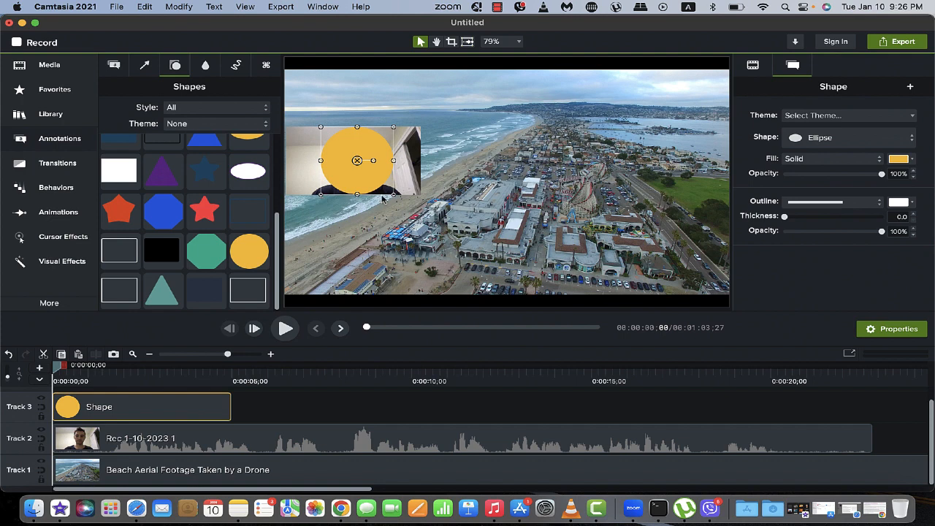
left_click(899, 158)
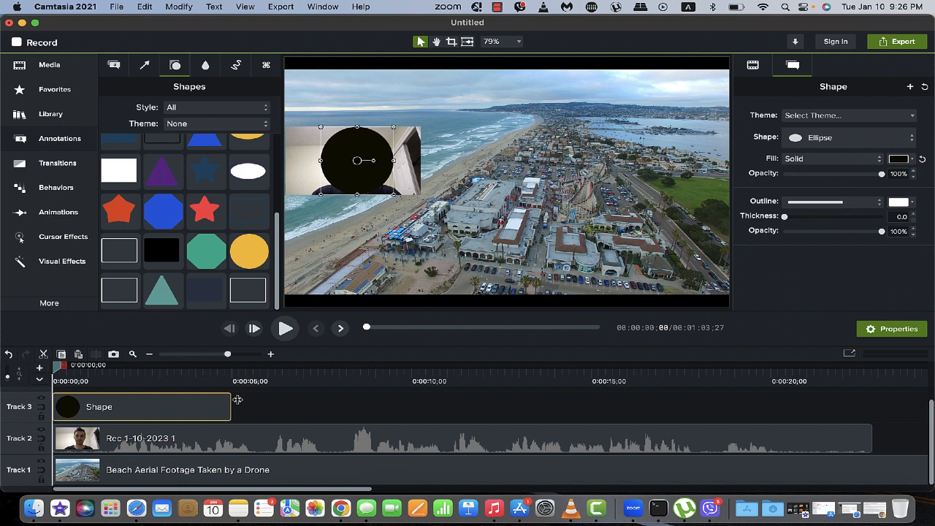
mouse_move(30, 414)
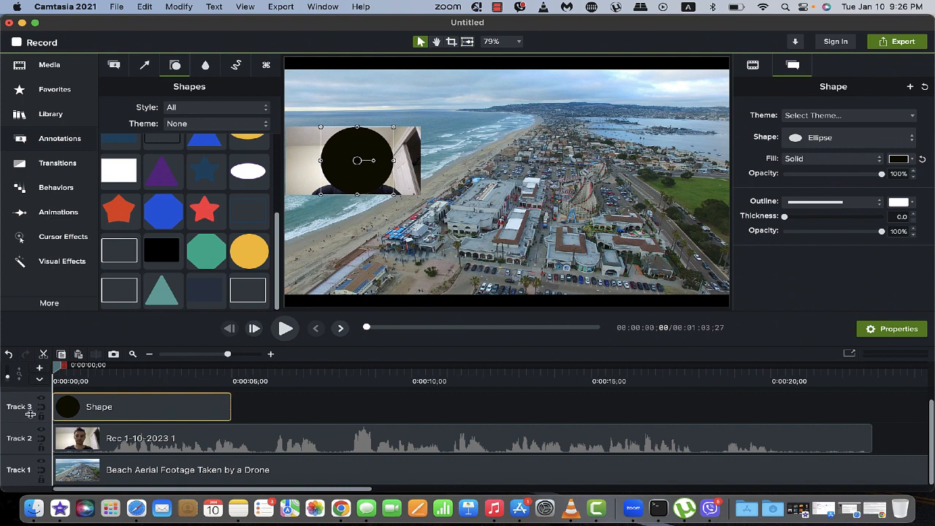
mouse_move(232, 408)
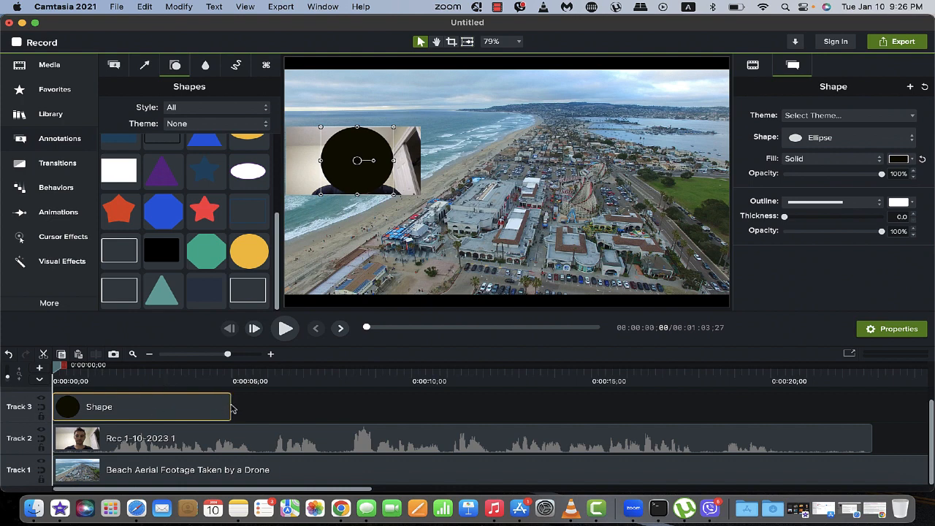
Extend the shape clip to the webcam's length and set its track as an alpha matte.
left_click_drag(230, 407, 822, 416)
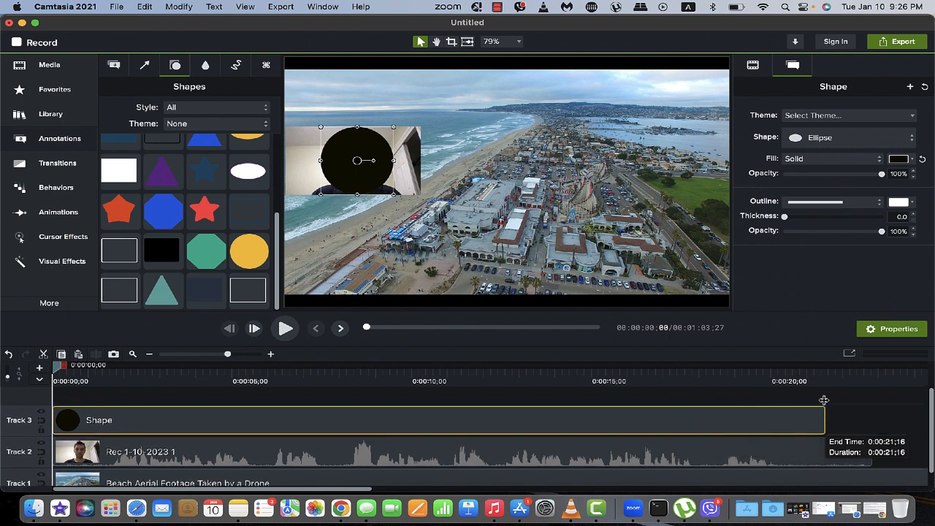
mouse_move(821, 416)
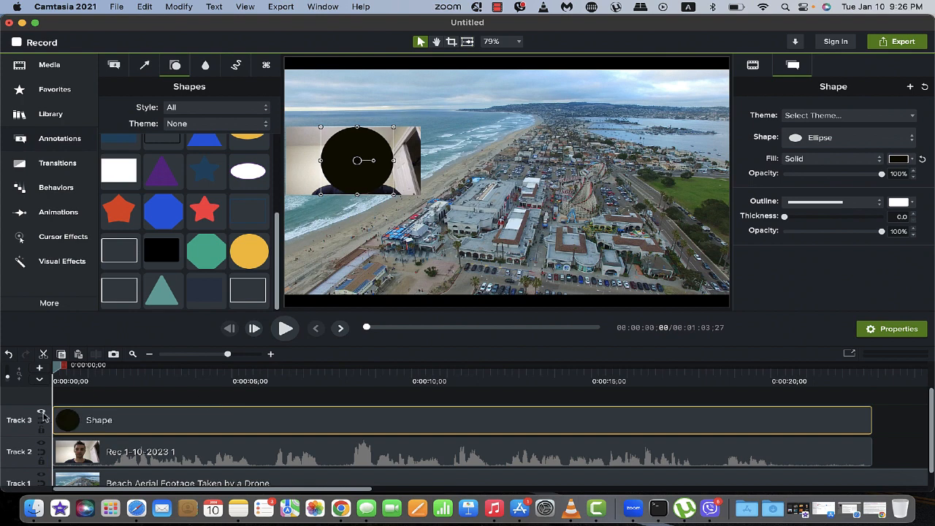
left_click(42, 415)
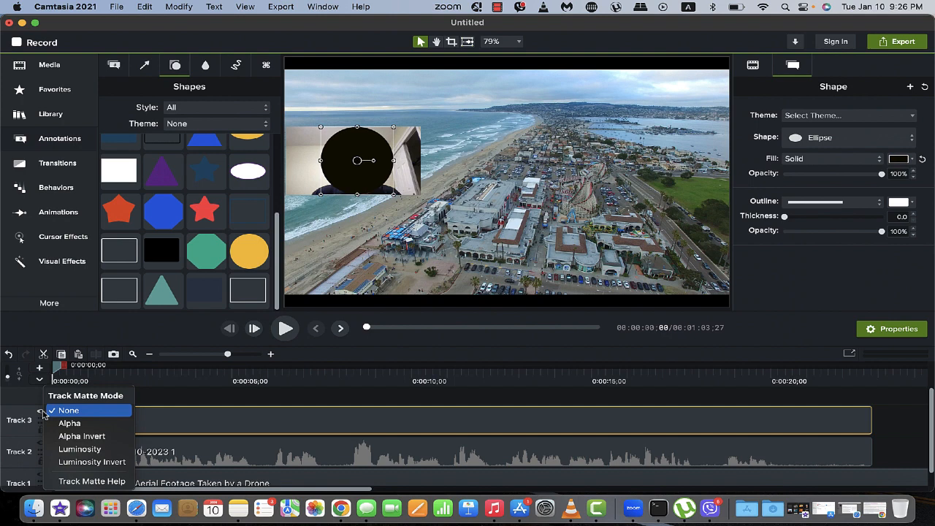
mouse_move(70, 423)
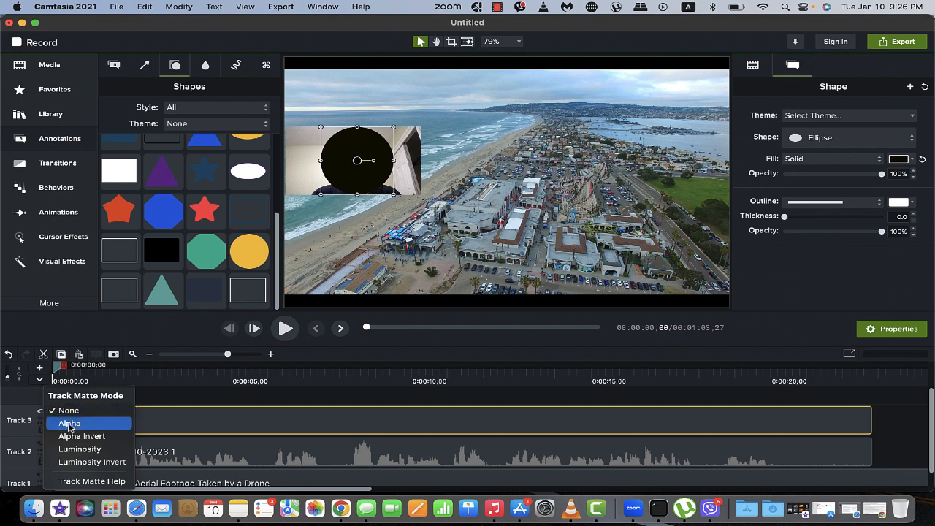
left_click(68, 422)
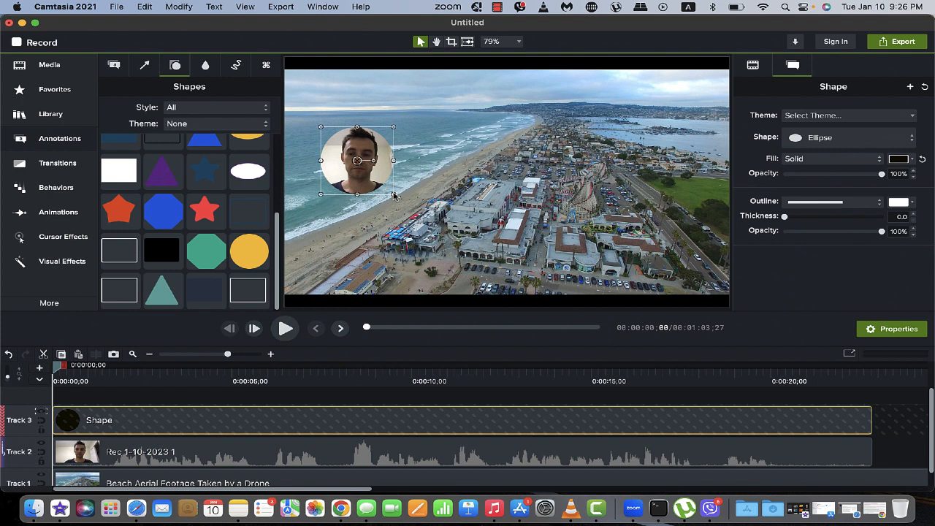
mouse_move(383, 176)
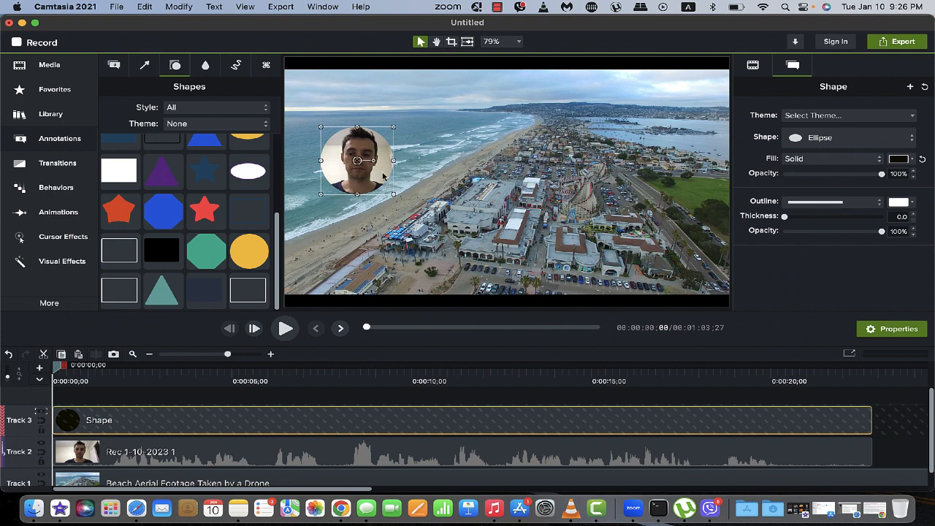
mouse_move(365, 150)
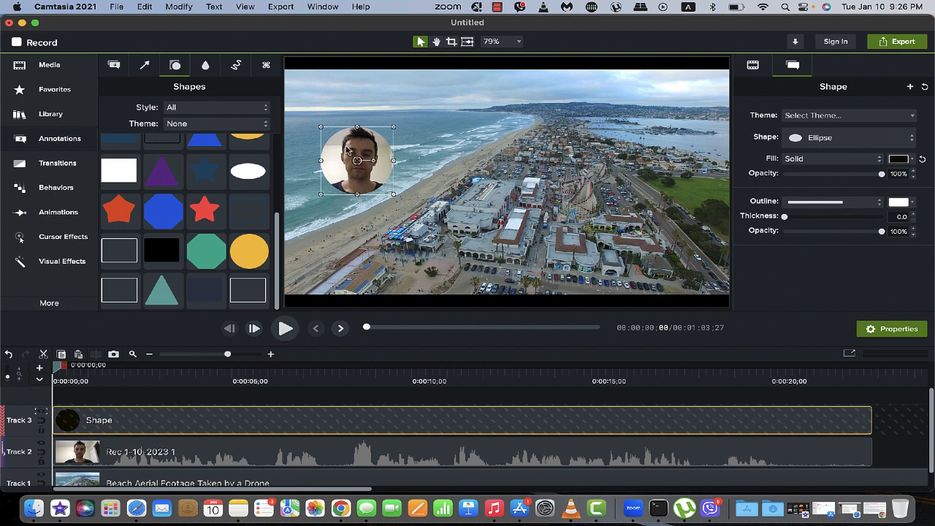
mouse_move(127, 430)
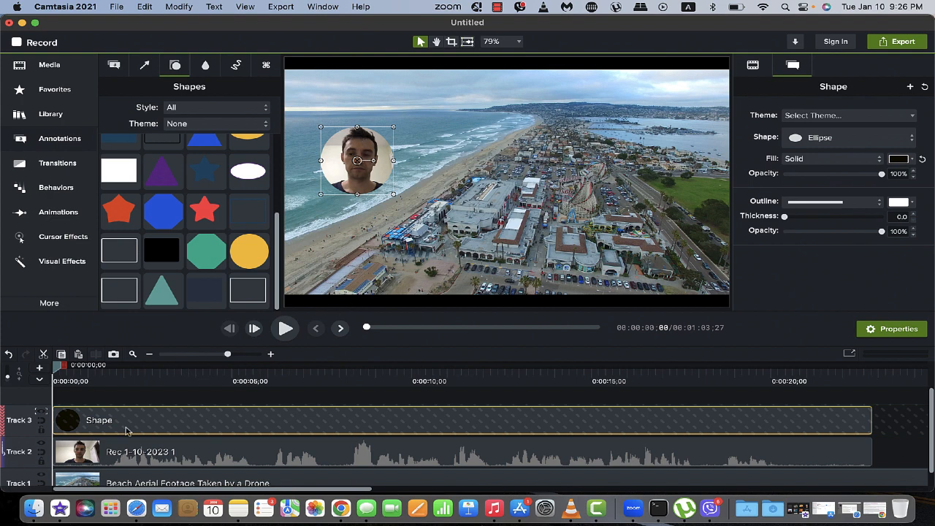
mouse_move(107, 425)
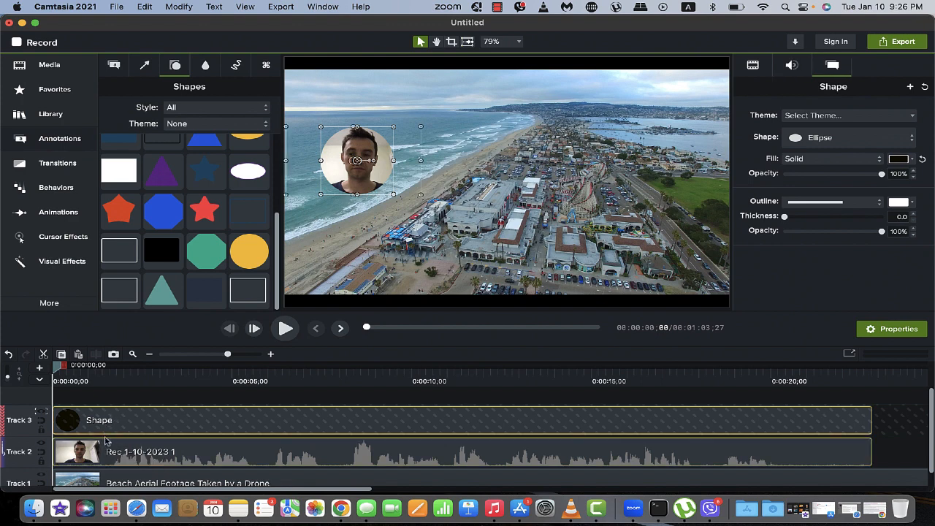
mouse_move(108, 435)
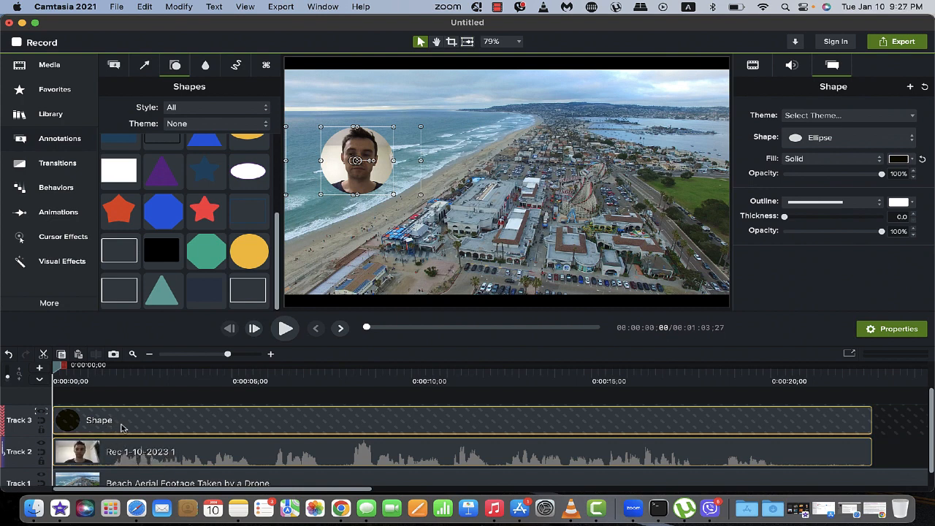
mouse_move(130, 418)
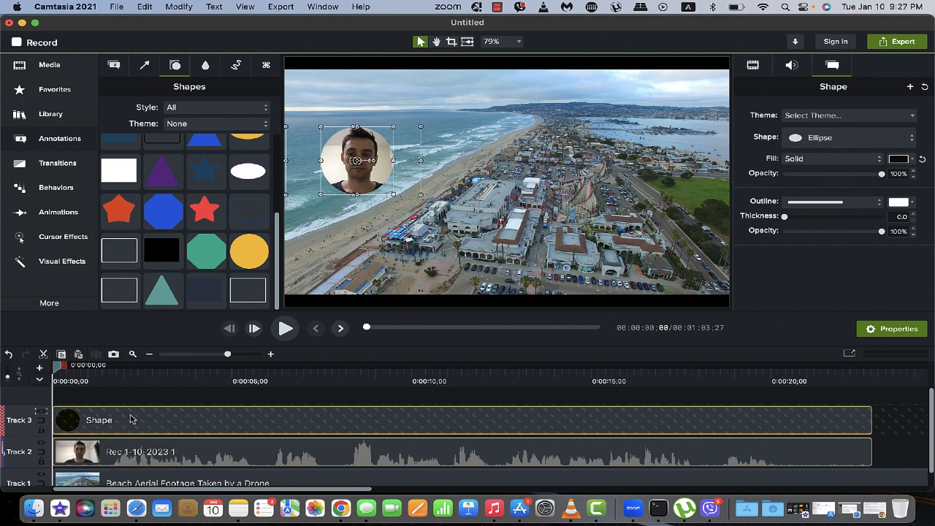
Group the shape and webcam clips into a single two-clip group.
right_click(98, 419)
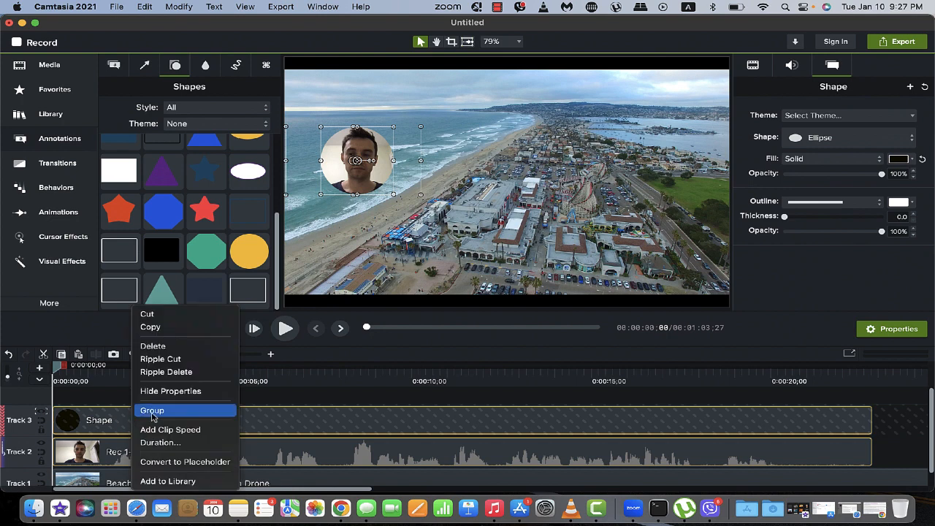
left_click(152, 409)
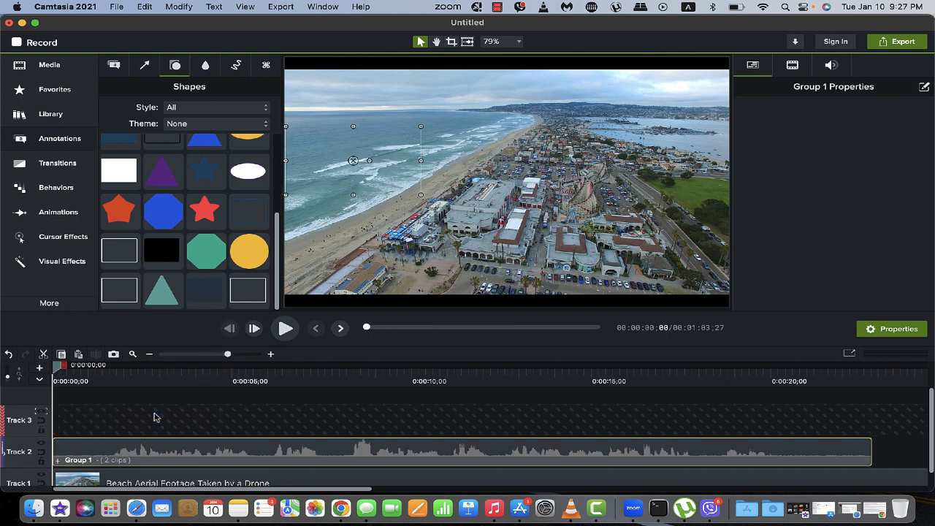
mouse_move(334, 180)
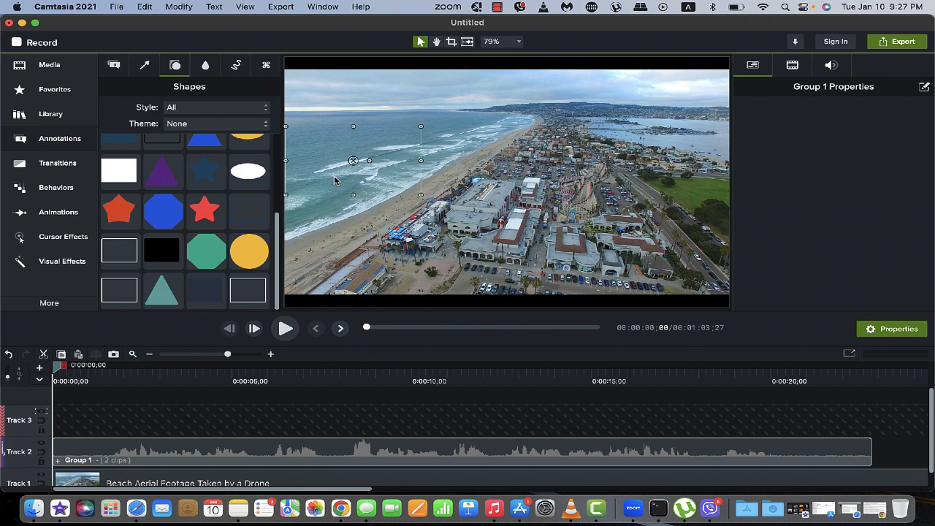
mouse_move(53, 421)
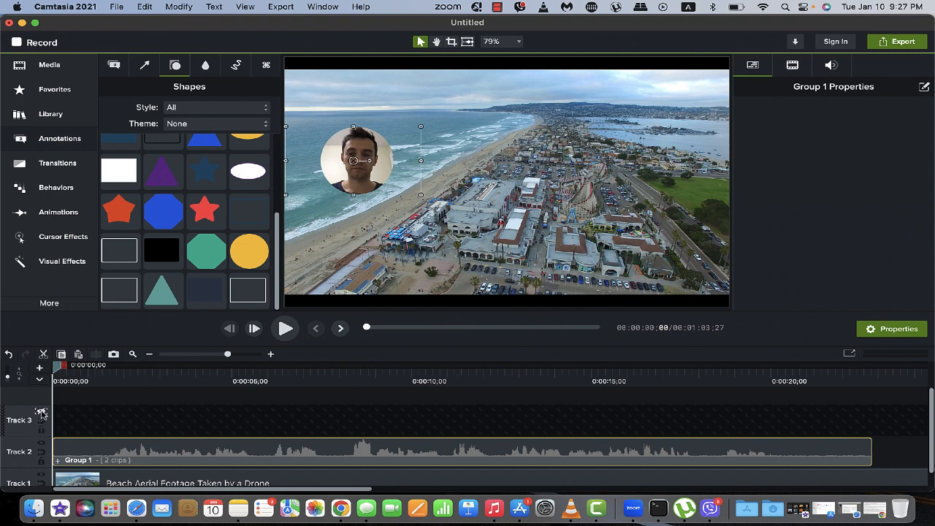
Re-enable the track matte, then move the webcam circle to the left shore and enlarge it.
left_click(41, 411)
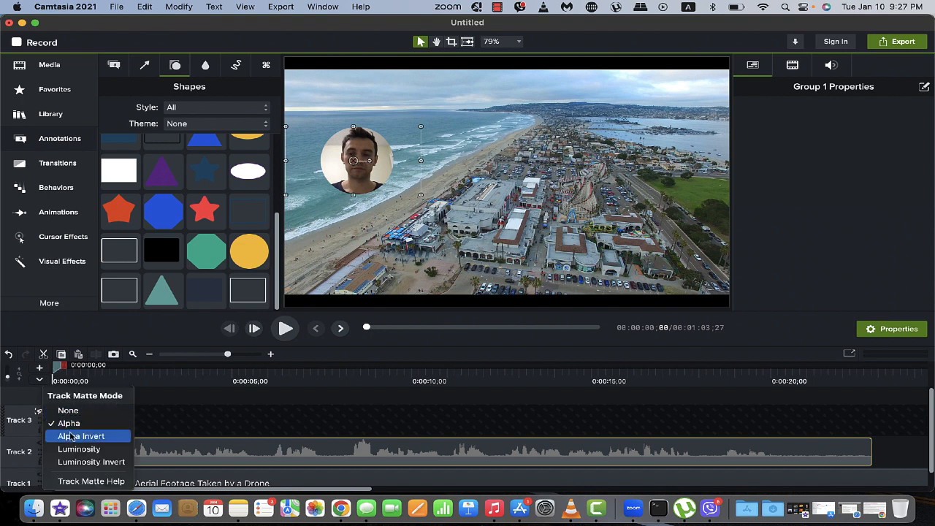
left_click(81, 435)
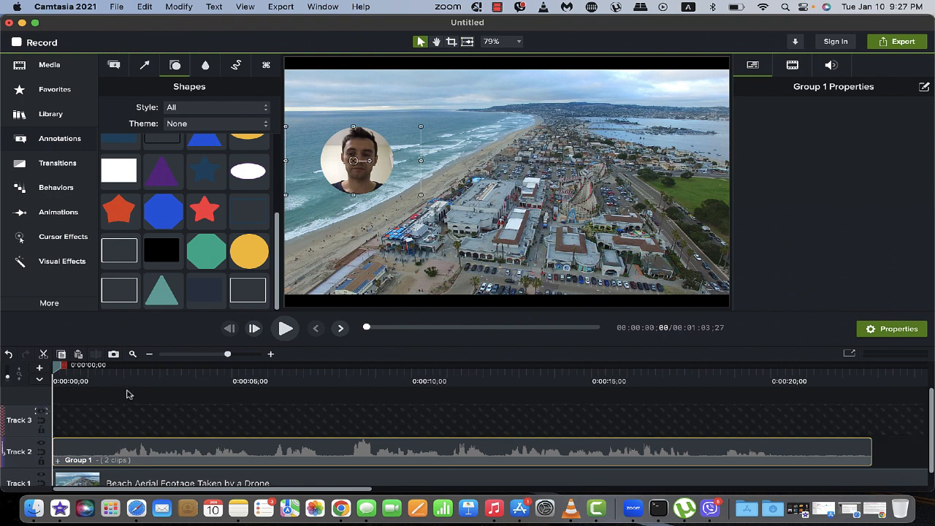
left_click_drag(356, 159, 391, 104)
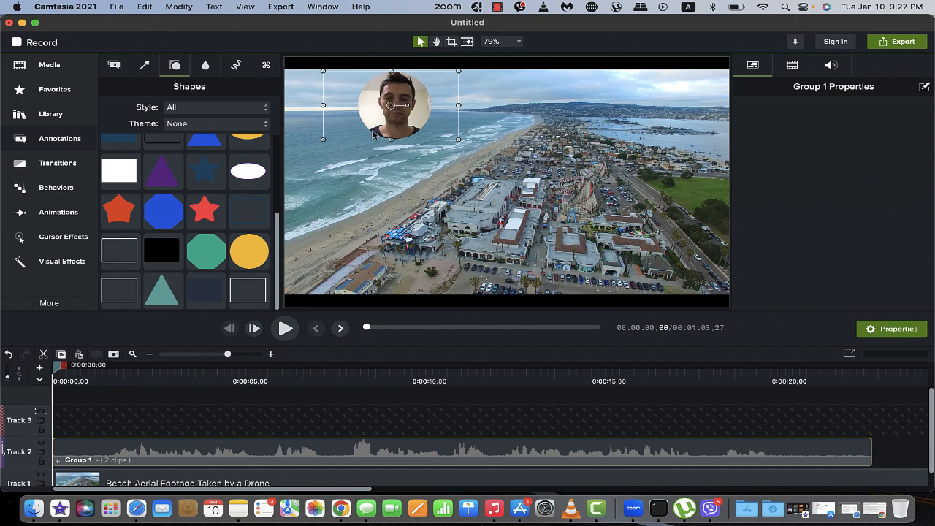
left_click_drag(391, 102, 354, 212)
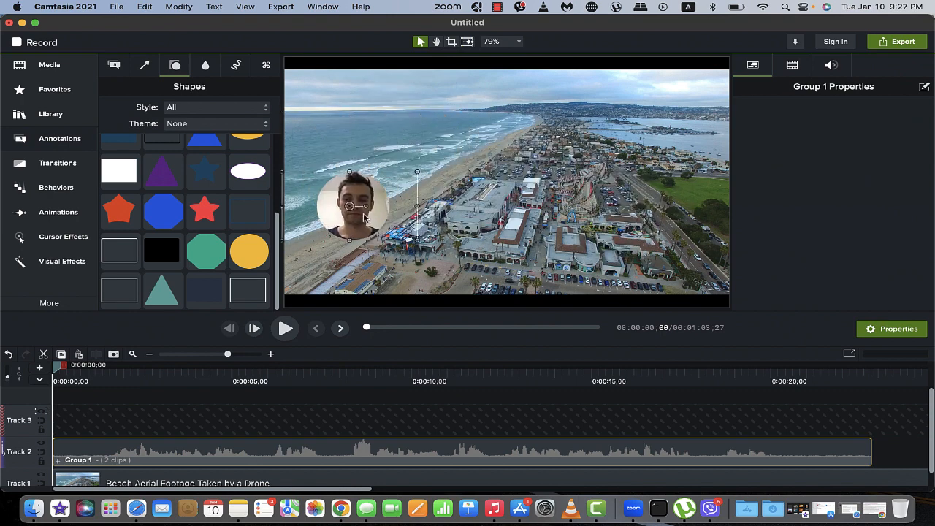
left_click_drag(355, 208, 399, 153)
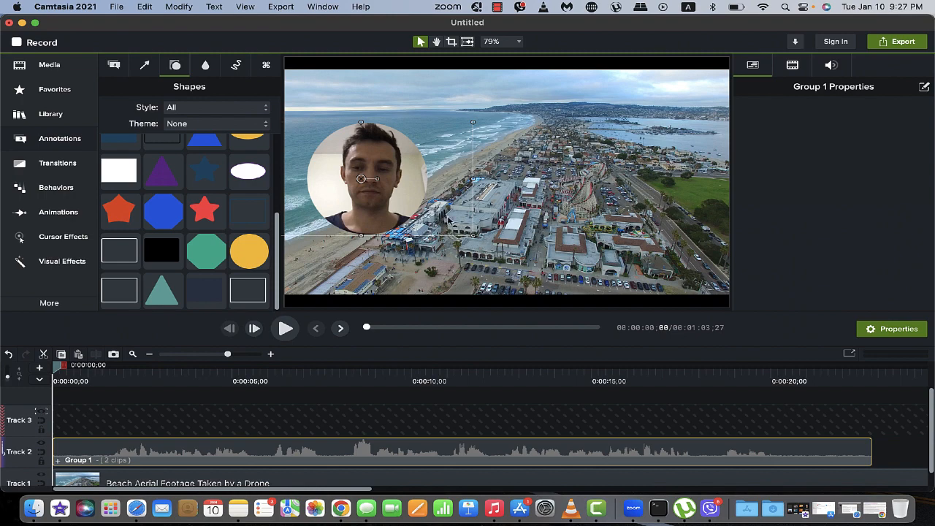
left_click(285, 328)
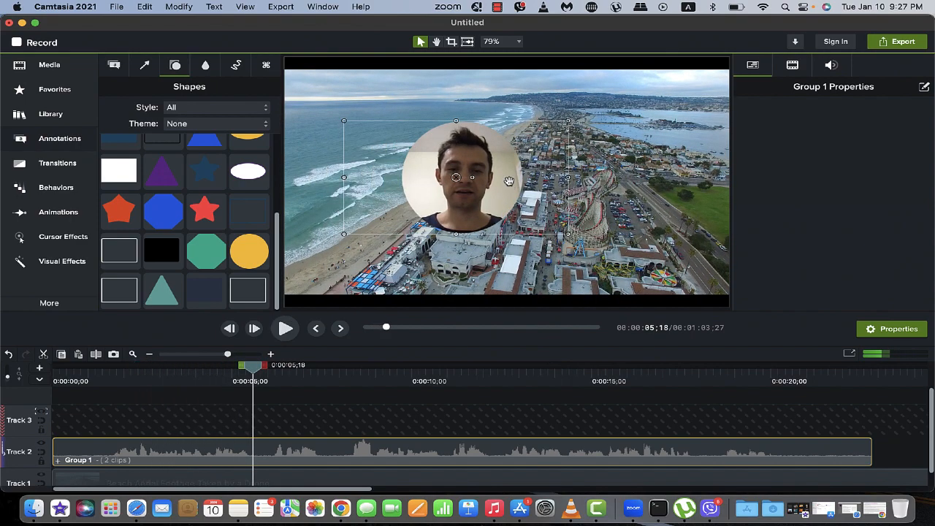
Preview playback, then centre the webcam circle over the ocean and enlarge it to about 186%.
left_click(285, 328)
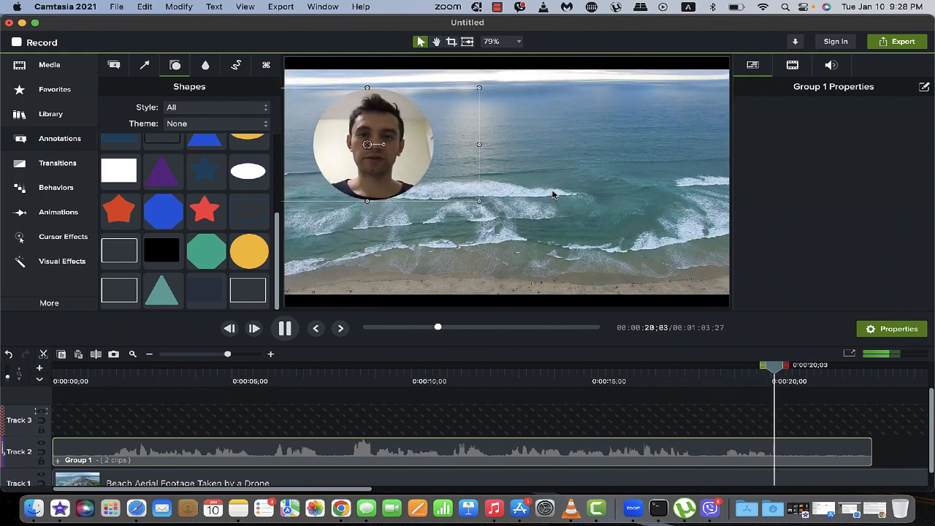
left_click(284, 327)
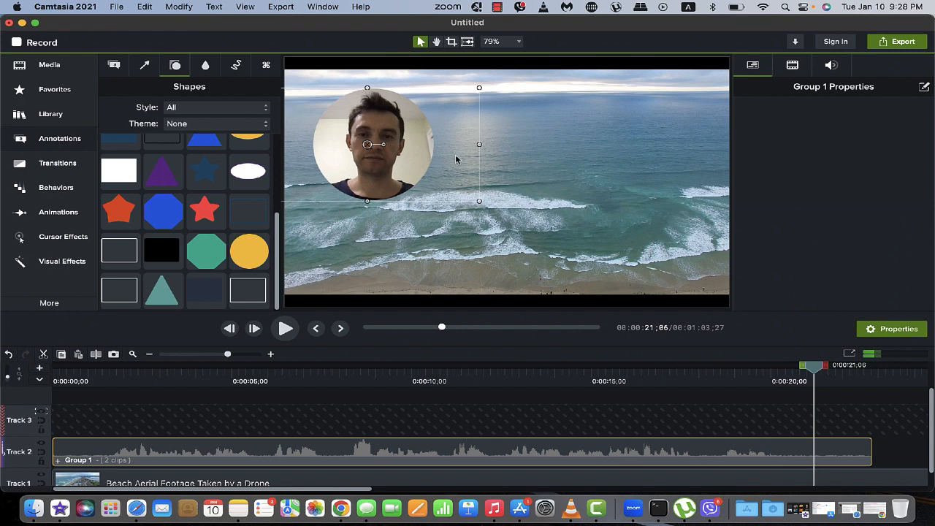
left_click_drag(372, 144, 419, 186)
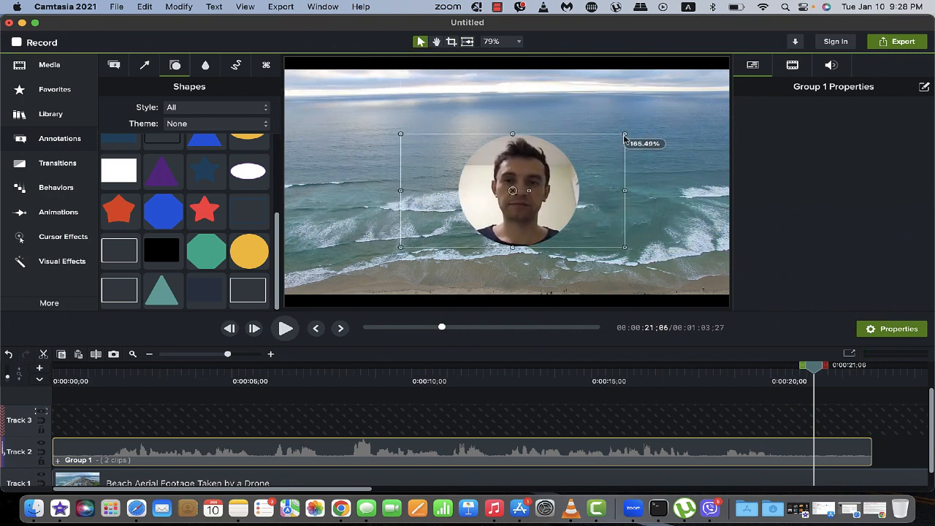
left_click_drag(625, 133, 652, 119)
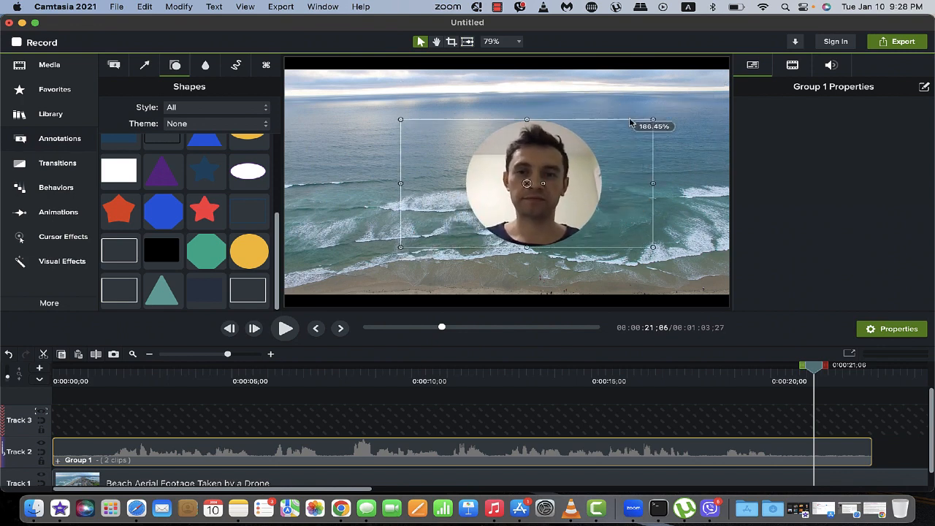